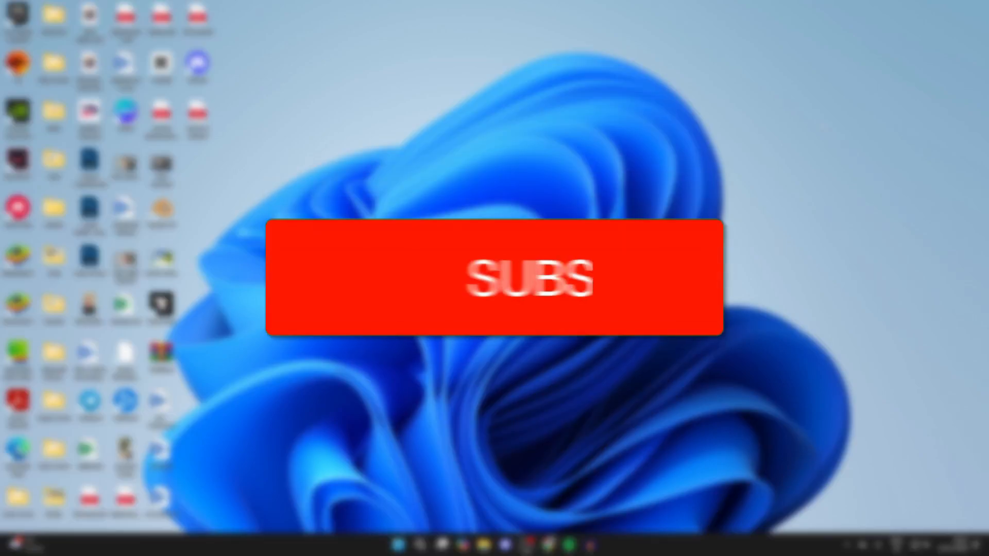
Show This PC in File Explorer, listing the computer's six drives and their free space
{"action": "left_click", "coordinate": [496, 278]}
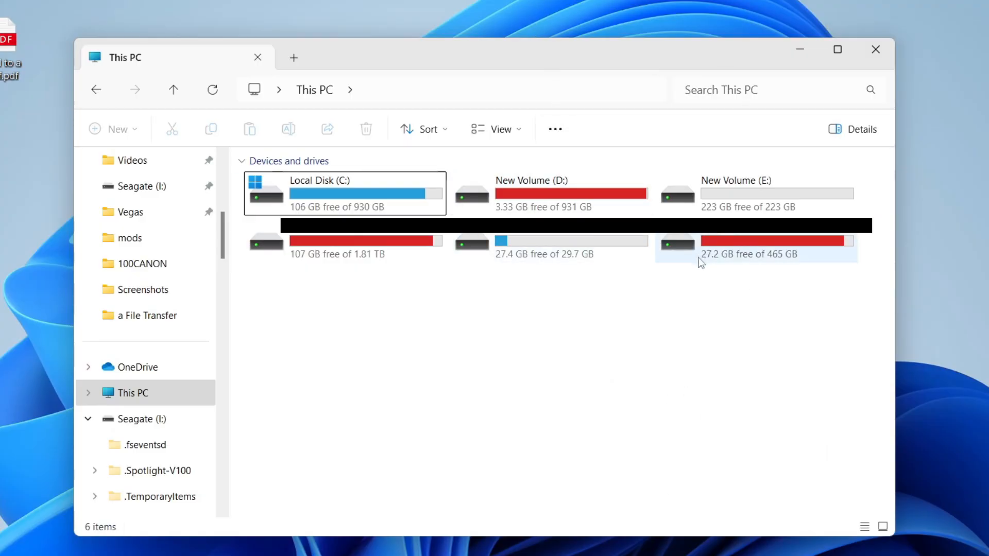
{"action": "mouse_move", "coordinate": [741, 270]}
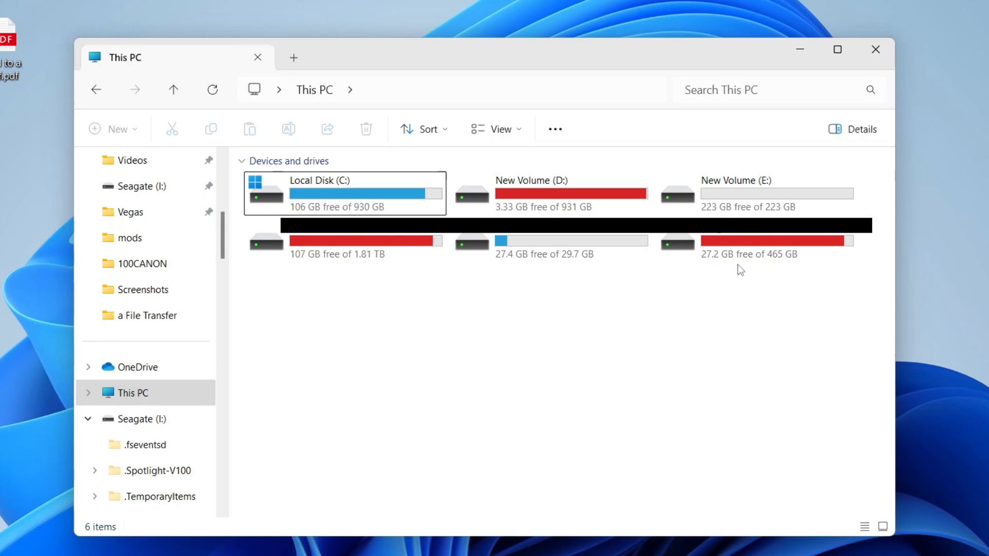
Check the 465 GB drive's context-menu actions, then close File Explorer
{"action": "right_click", "coordinate": [738, 246]}
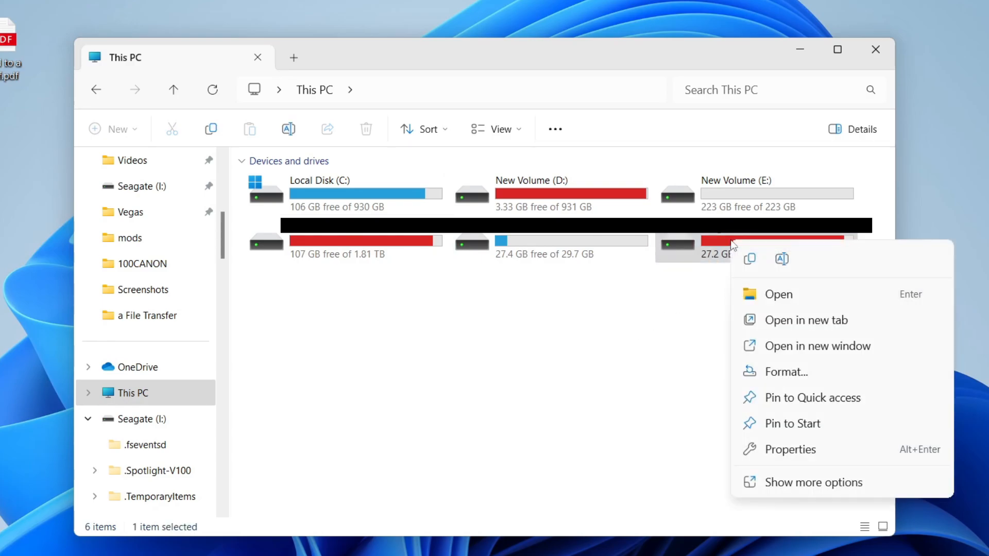
{"action": "left_click", "coordinate": [785, 372]}
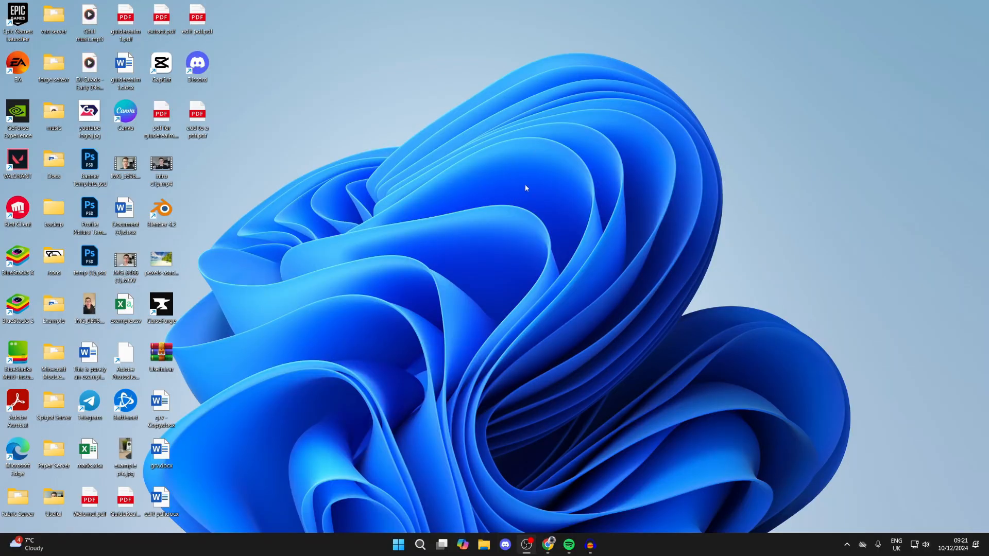
{"action": "mouse_move", "coordinate": [550, 515]}
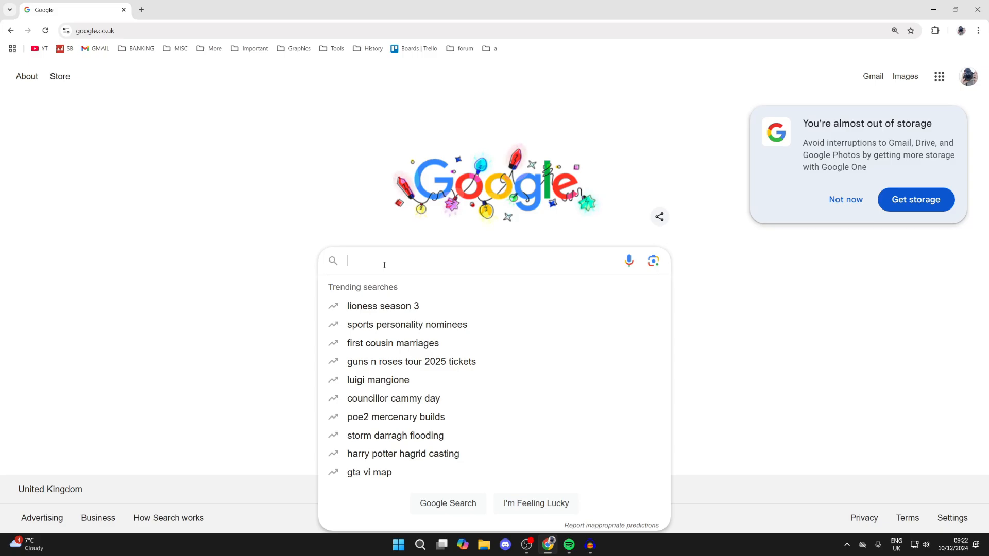
Search Google for 'rufus format', bringing up the official Rufus site as the first result
{"action": "type", "text": "rufus form"}
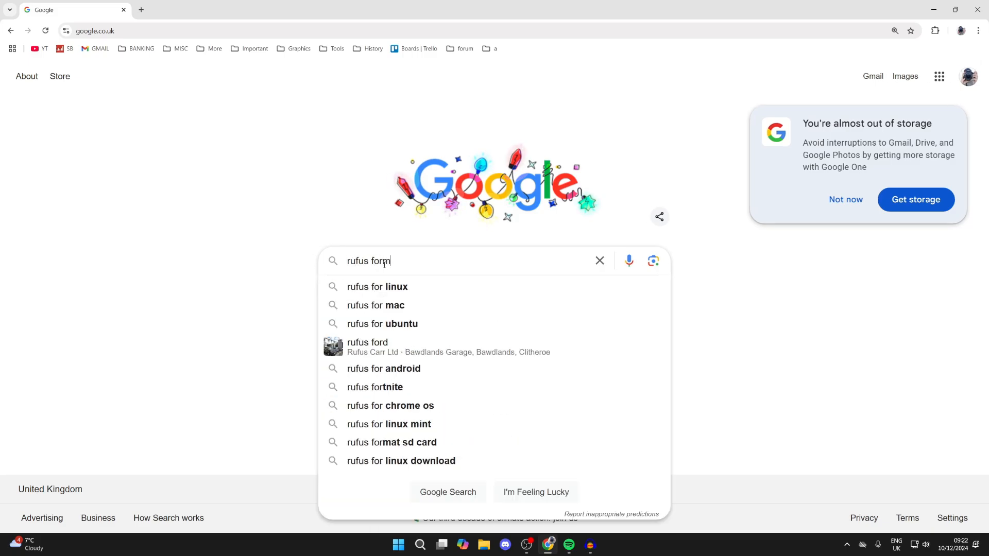
{"action": "key", "text": "Enter"}
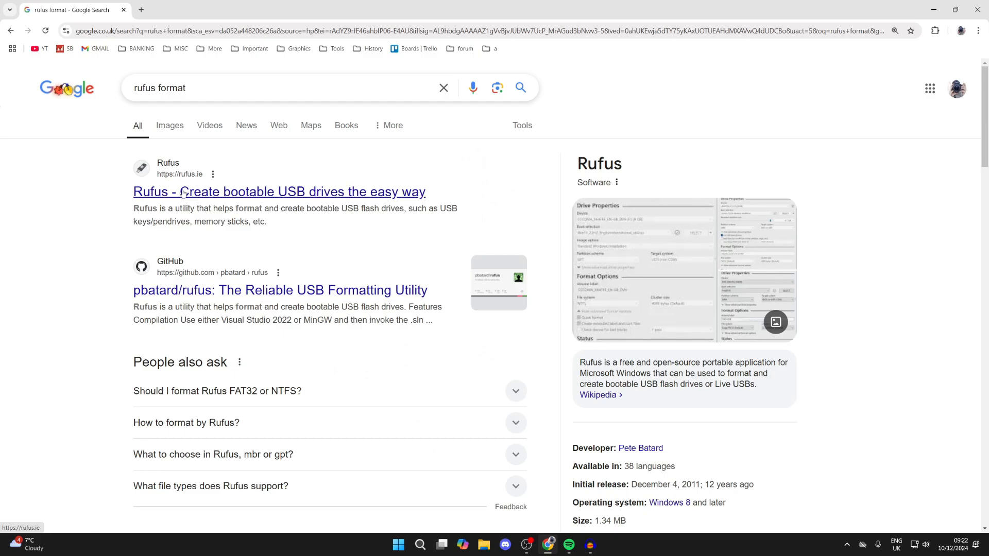
Download rufus-4.6.exe from the latest releases list on rufus.ie
{"action": "left_click", "coordinate": [279, 192]}
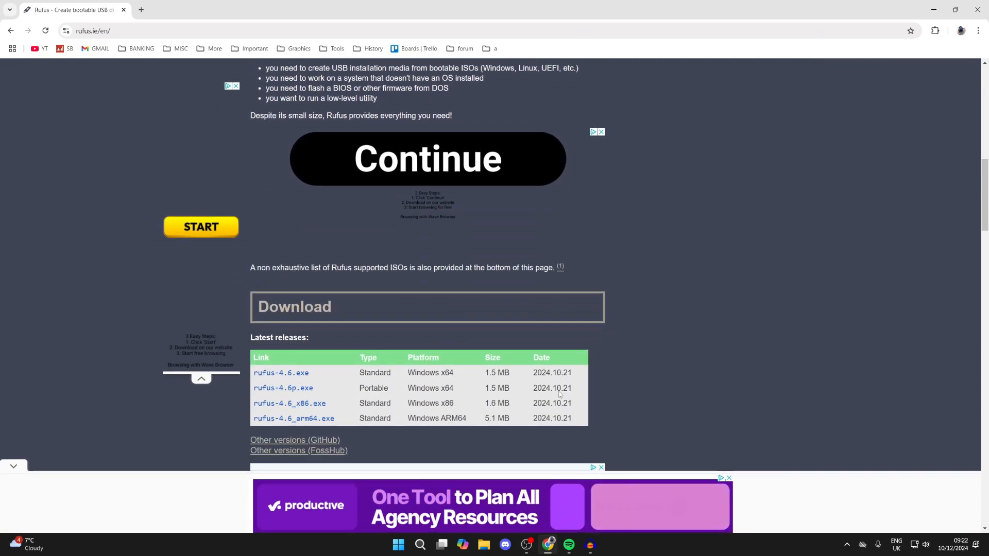
{"action": "scroll", "scroll_direction": "down", "scroll_amount": 3}
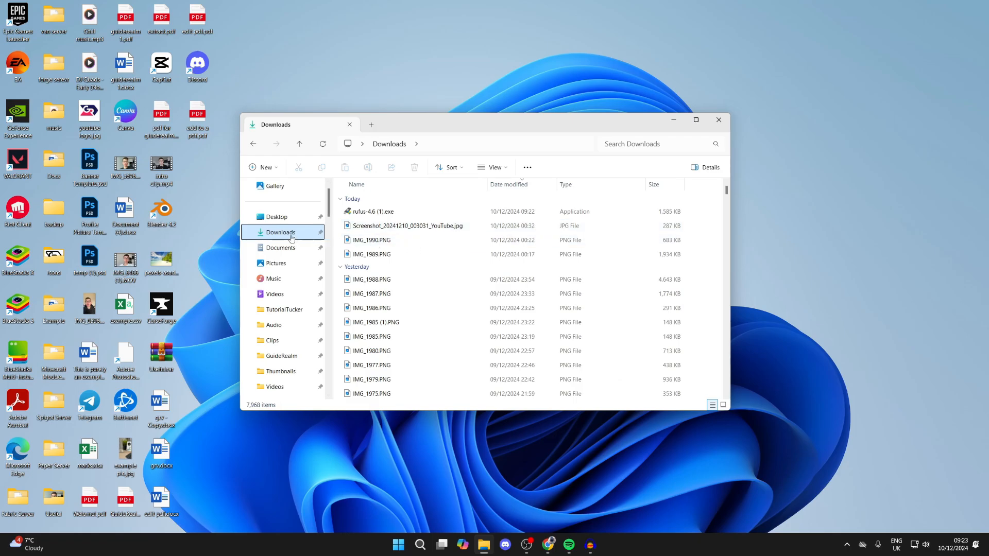
Launch rufus-4.6 (1).exe from Downloads, bringing up the Rufus settings window
{"action": "double_click", "coordinate": [372, 211]}
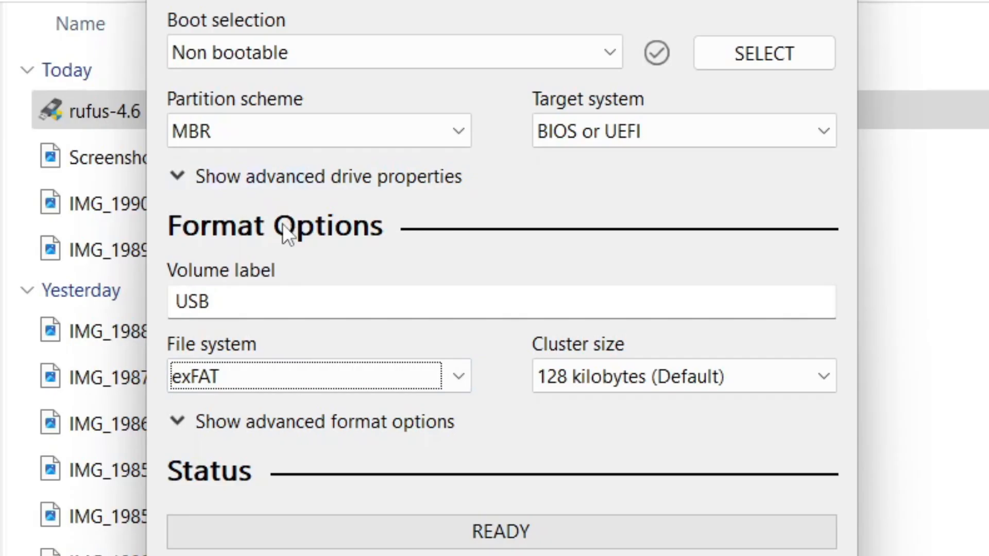
Set the file system to Large FAT32 (Default) with 32 KB clusters, keeping Non bootable and label USB
{"action": "scroll", "scroll_direction": "down", "scroll_amount": 3}
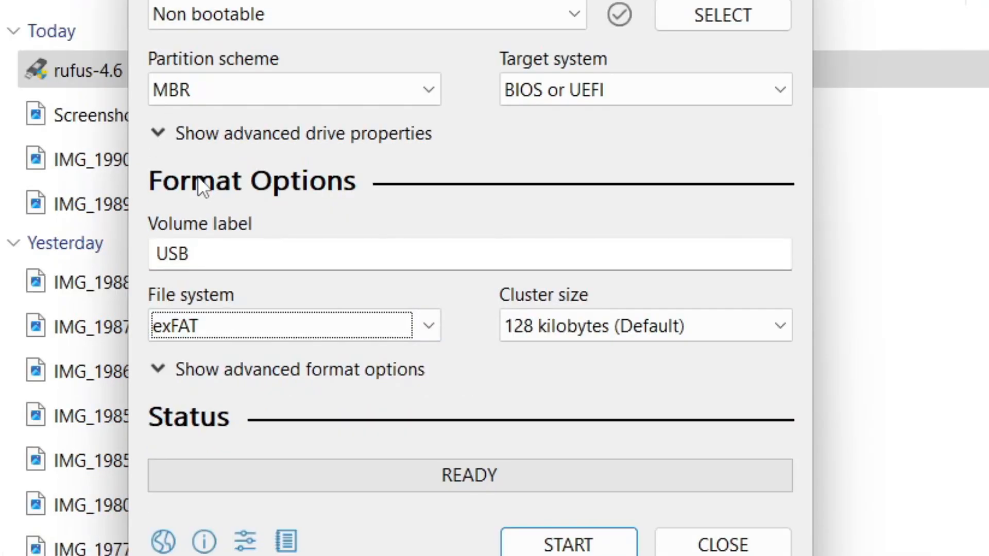
{"action": "mouse_move", "coordinate": [215, 259]}
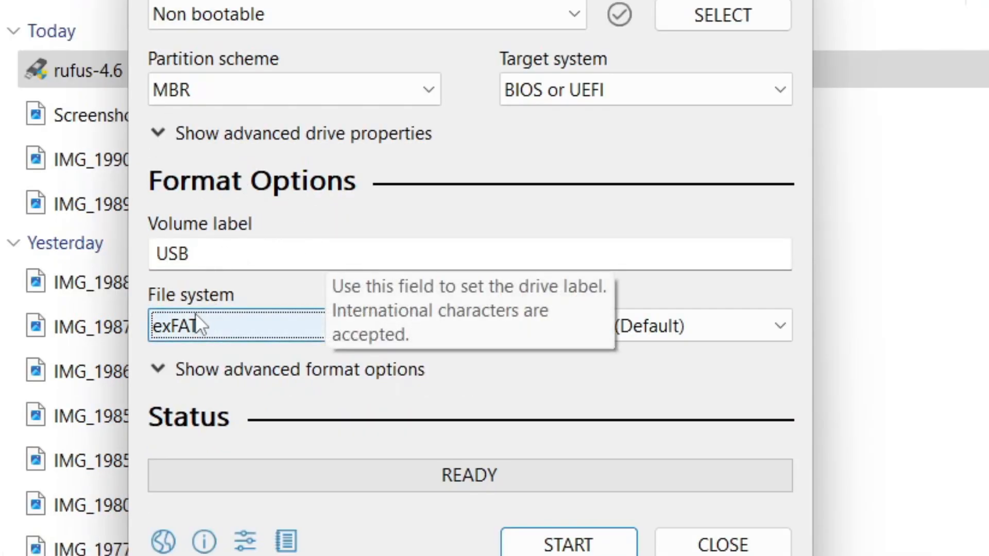
{"action": "left_click", "coordinate": [236, 325]}
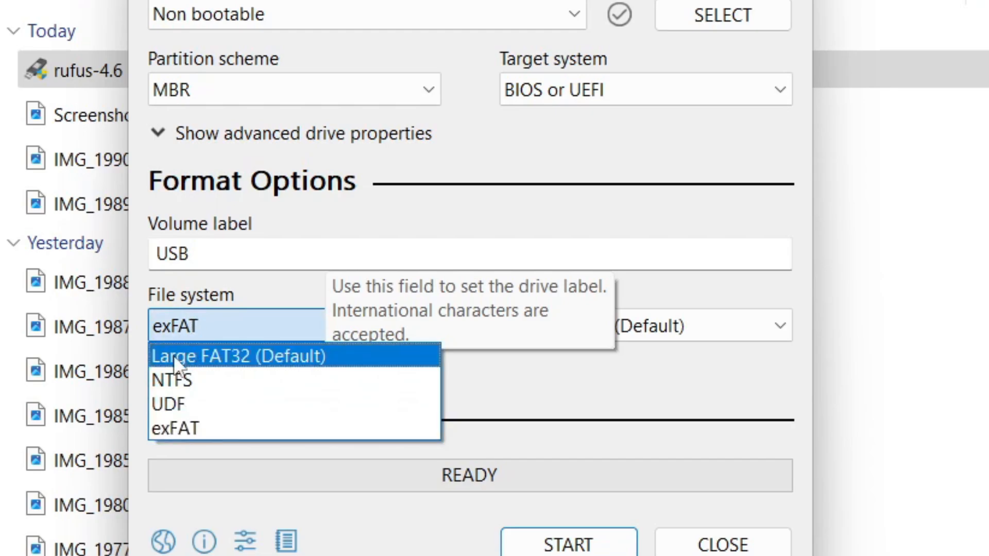
{"action": "left_click", "coordinate": [238, 355]}
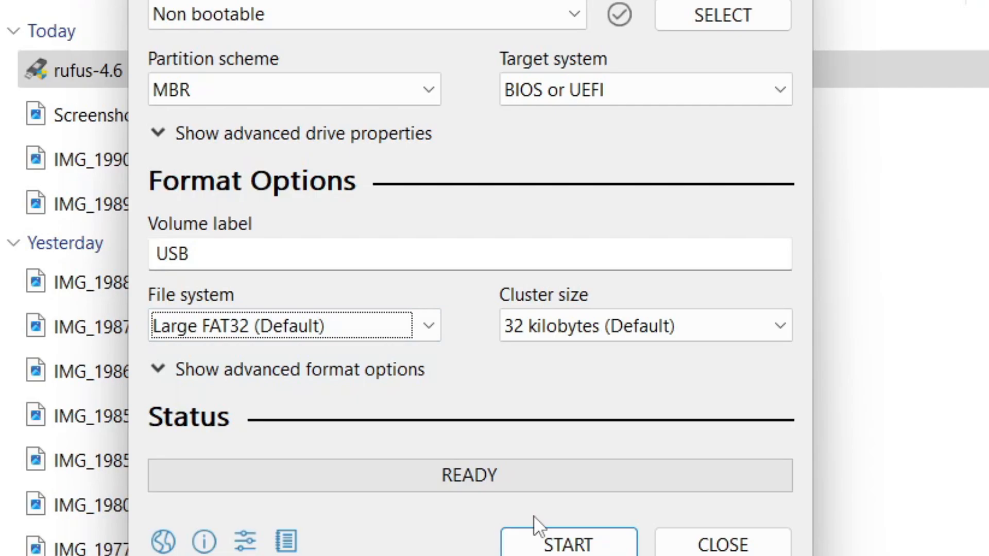
{"action": "mouse_move", "coordinate": [384, 487]}
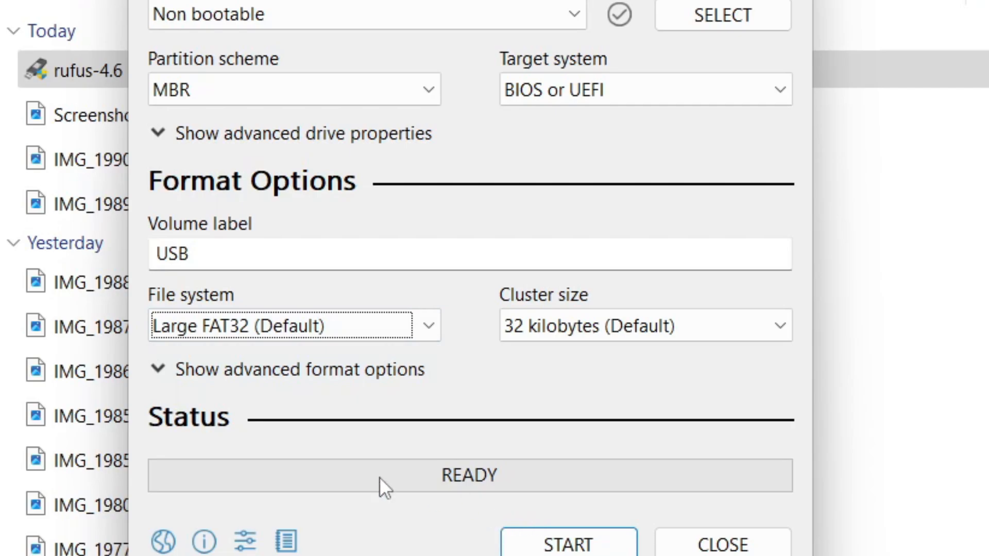